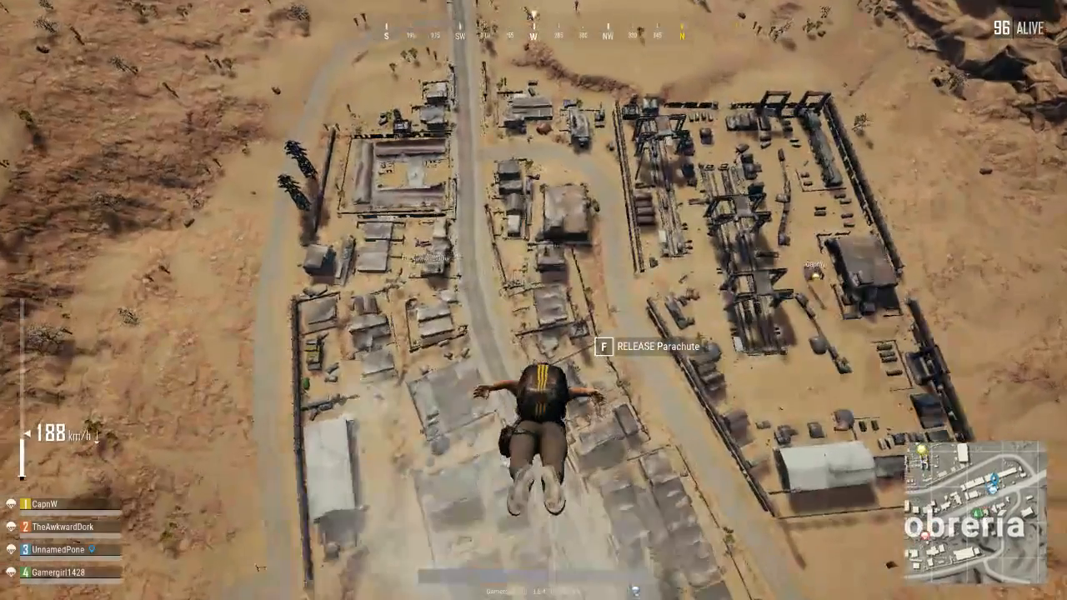
- Release the parachute and land in the town beside a brick building wall
{"action": "key", "text": "f"}
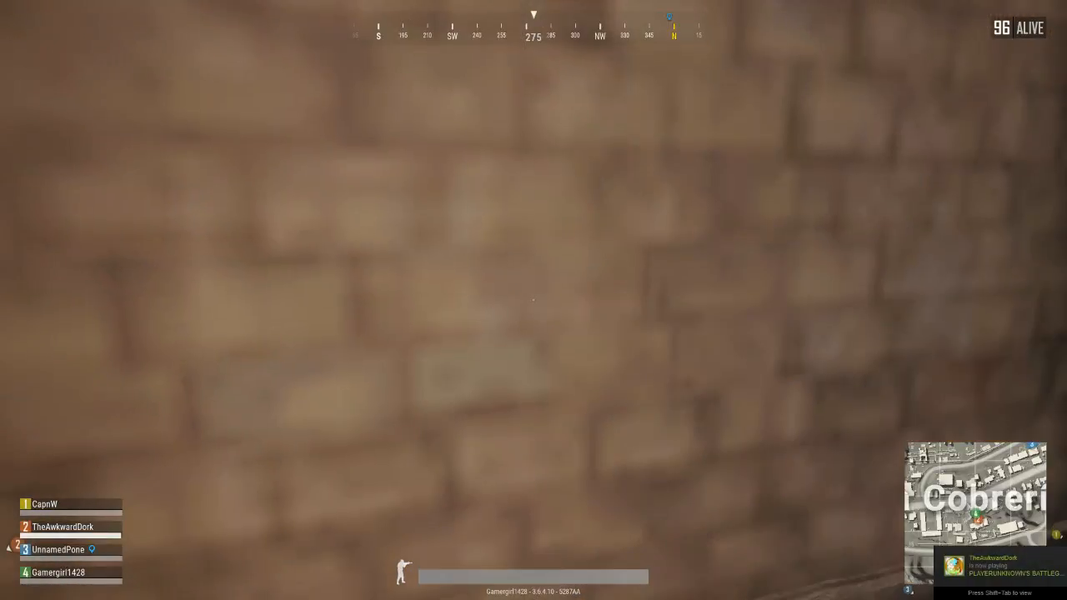
- In the in-game graphics settings, lower the FPS Camera FOV slider from 90 to 80
{"action": "key", "text": "Escape"}
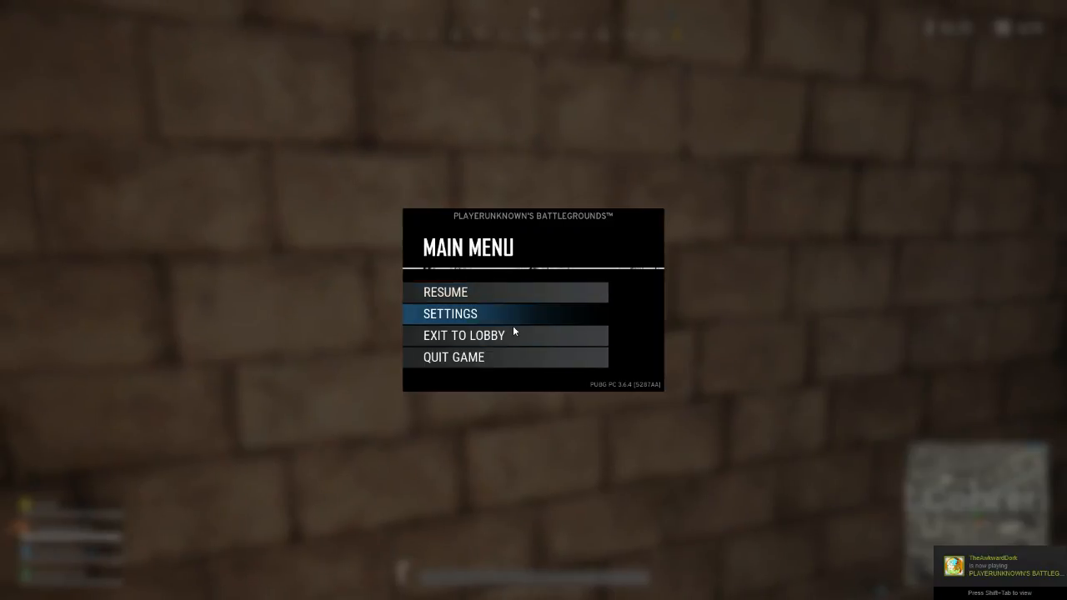
{"action": "left_click", "coordinate": [451, 314]}
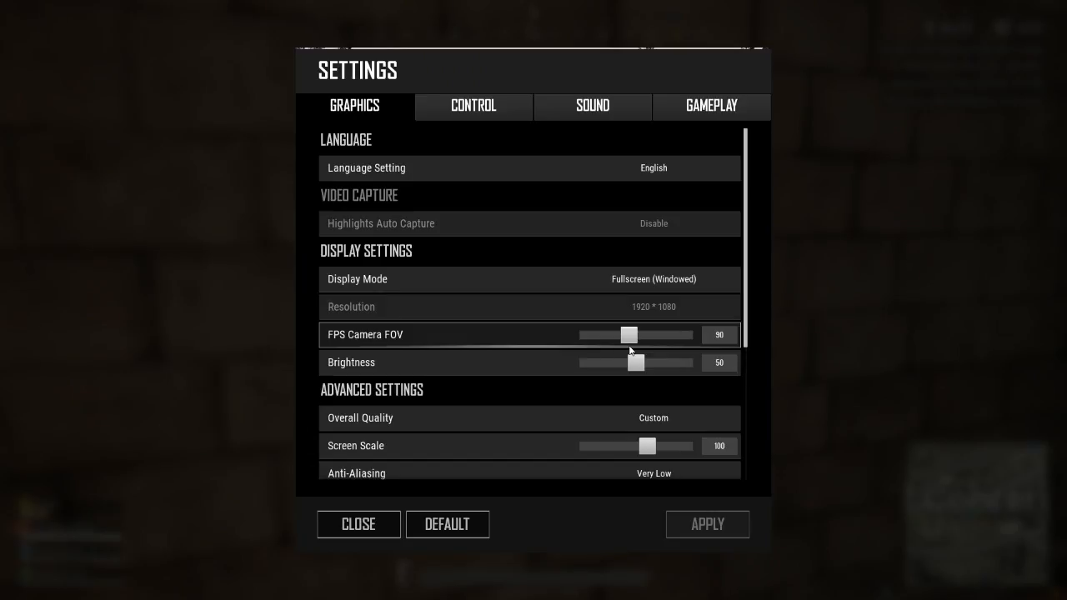
{"action": "left_click_drag", "start_coordinate": [628, 334], "coordinate": [615, 334]}
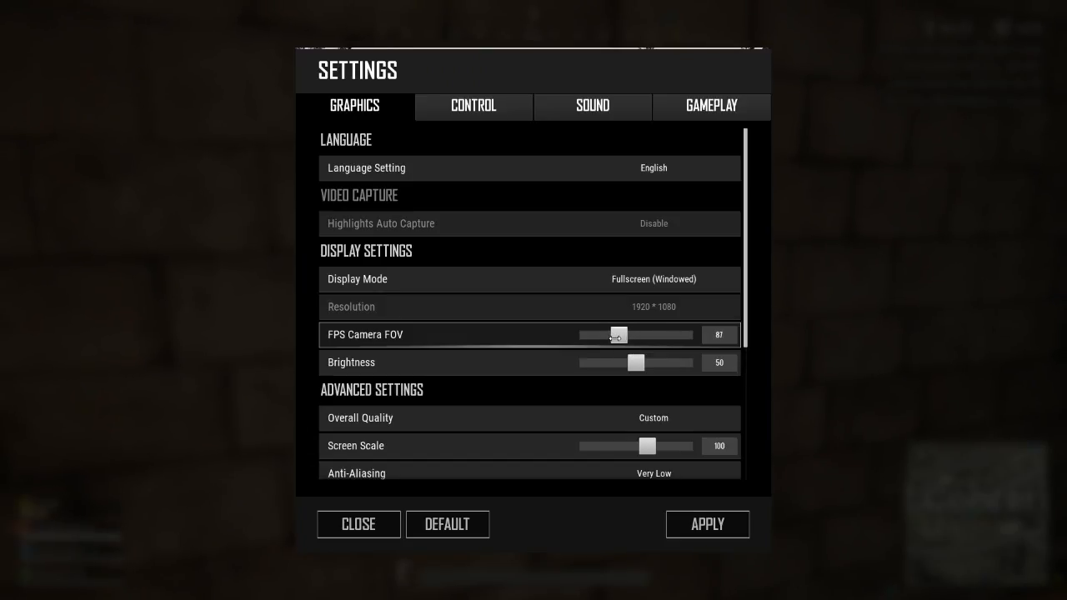
{"action": "left_click_drag", "start_coordinate": [615, 334], "coordinate": [600, 334]}
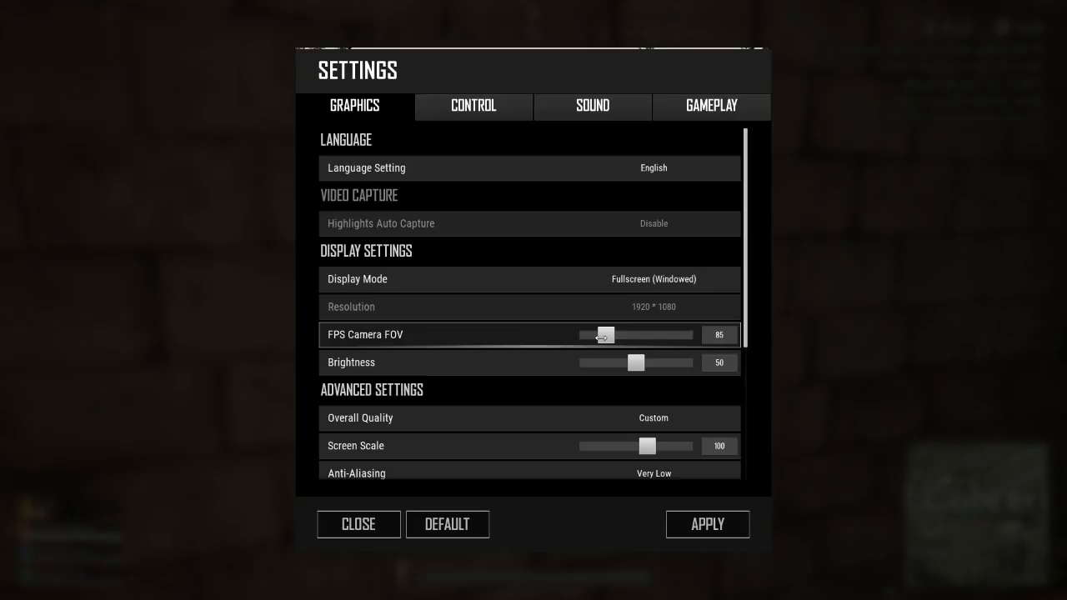
{"action": "left_click_drag", "start_coordinate": [605, 334], "coordinate": [587, 334]}
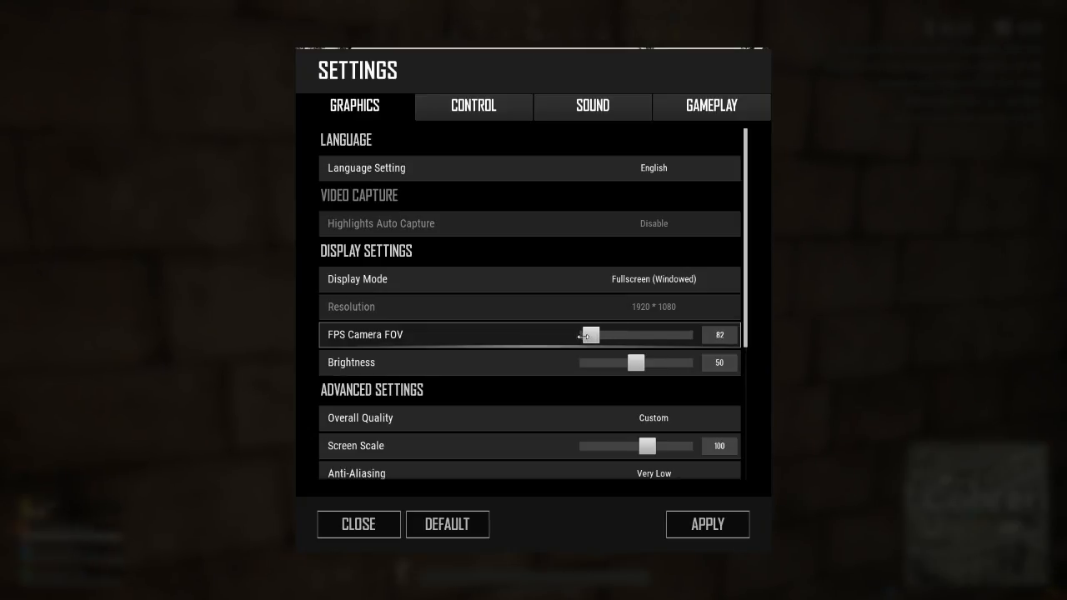
{"action": "left_click_drag", "start_coordinate": [588, 334], "coordinate": [578, 334]}
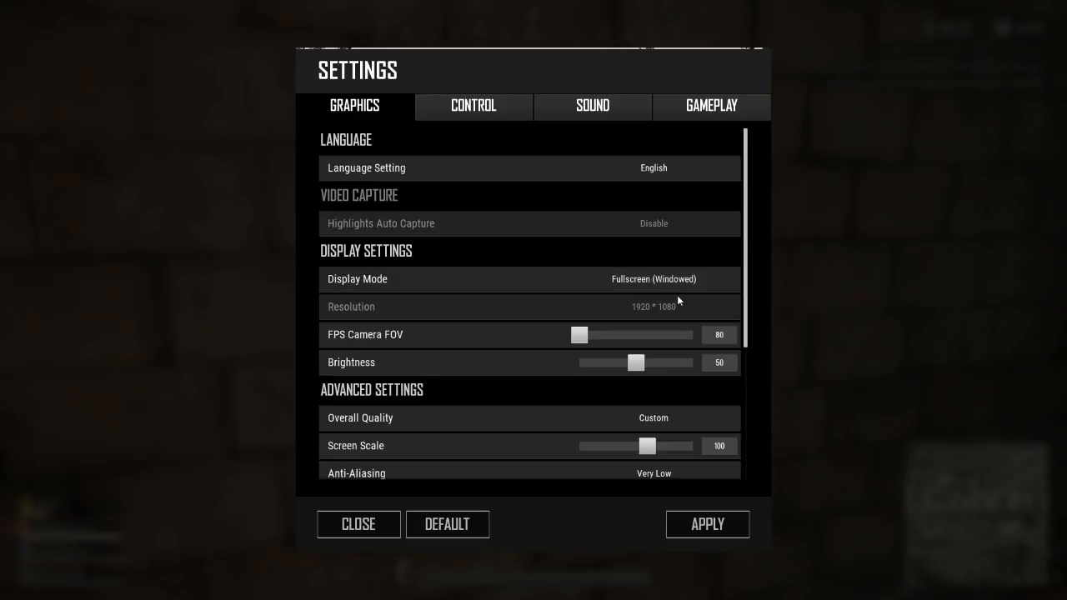
- Set Textures to Very Low and Post-Processing to Medium in the advanced graphics options
{"action": "scroll", "scroll_direction": "down", "scroll_amount": 3}
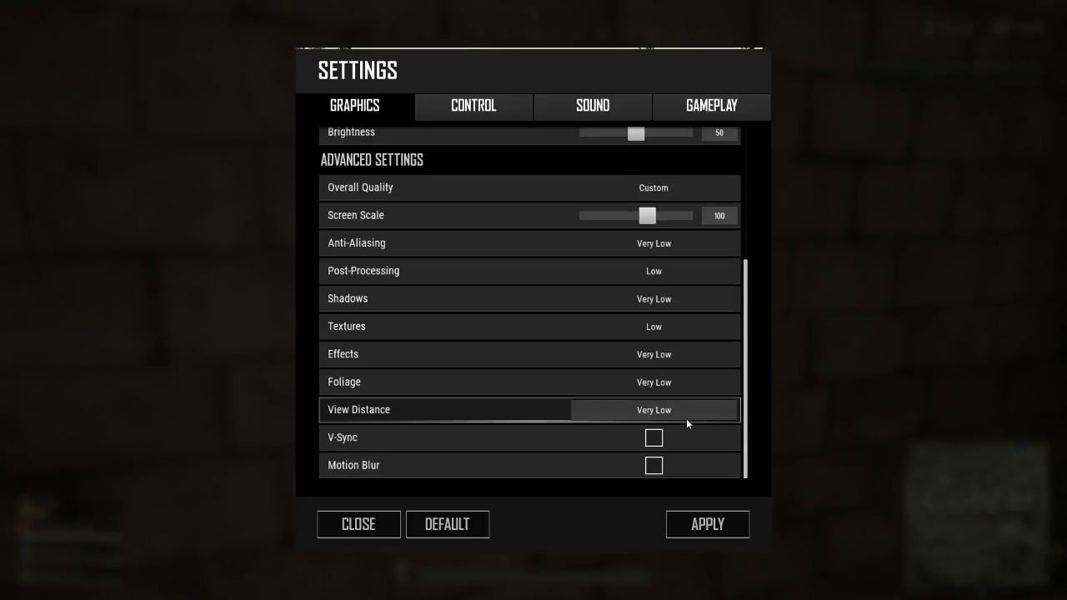
{"action": "mouse_move", "coordinate": [683, 433]}
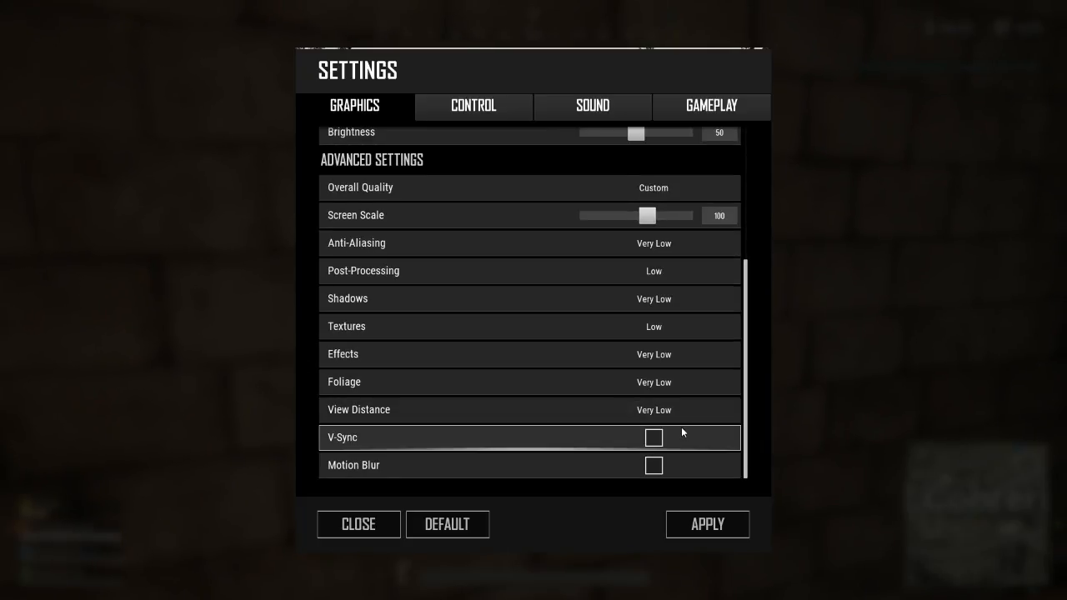
{"action": "left_click", "coordinate": [653, 326]}
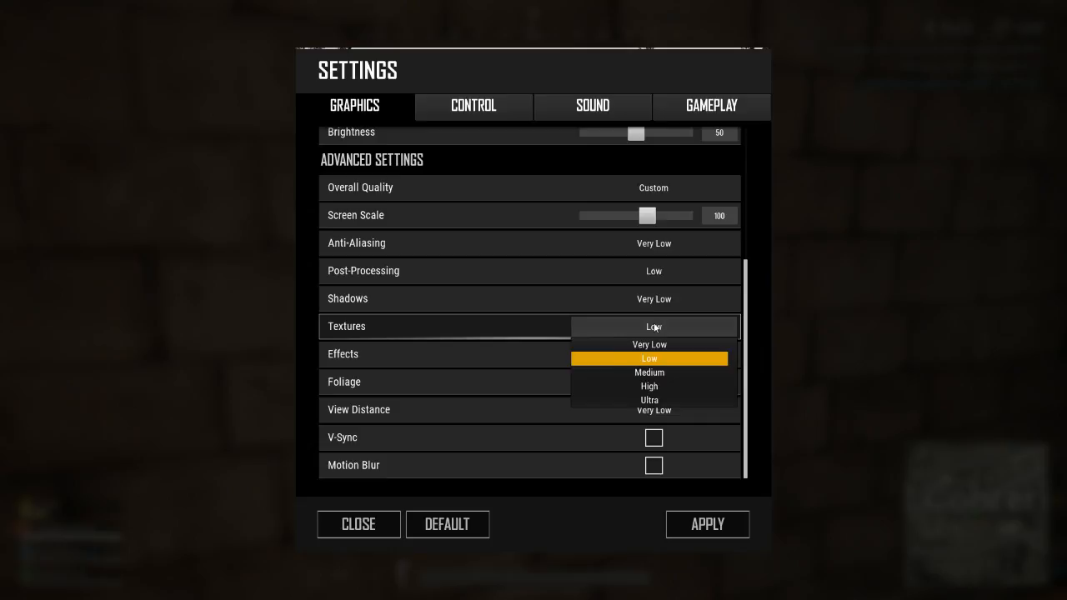
{"action": "left_click", "coordinate": [650, 345]}
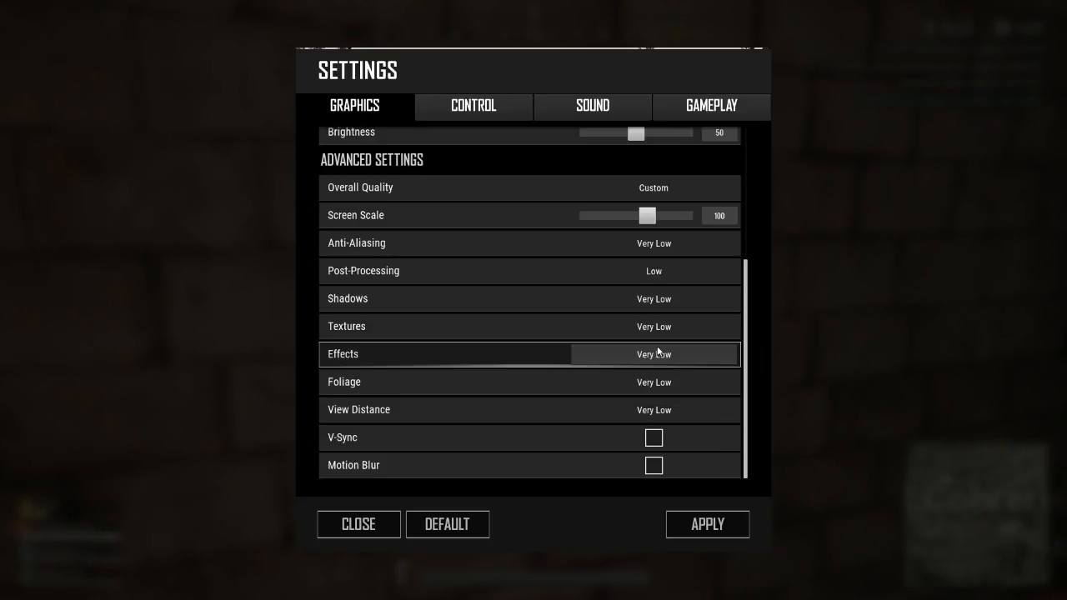
{"action": "mouse_move", "coordinate": [653, 271]}
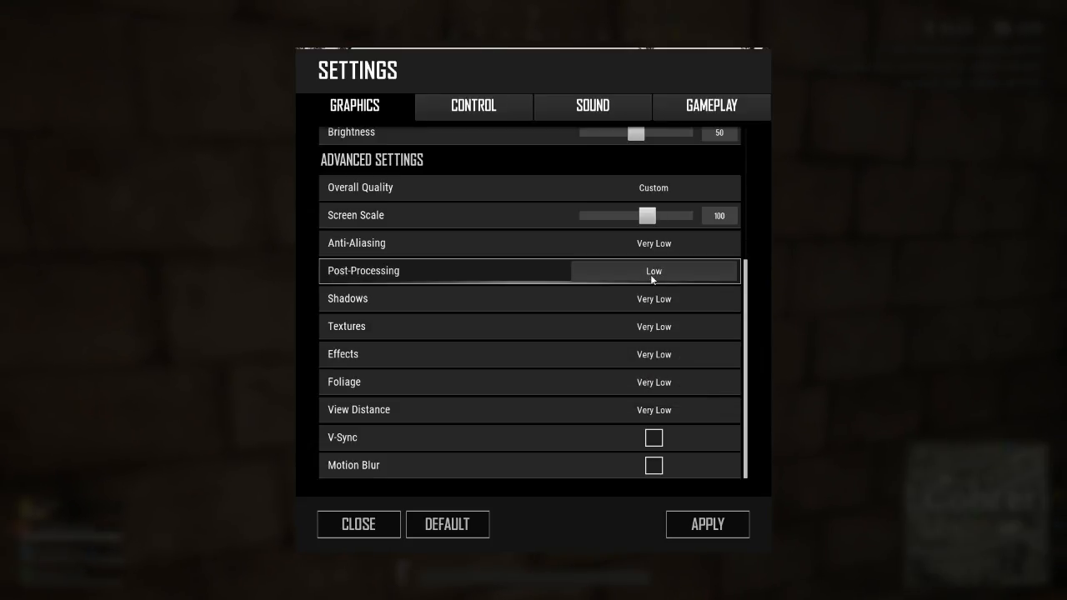
{"action": "left_click", "coordinate": [654, 271]}
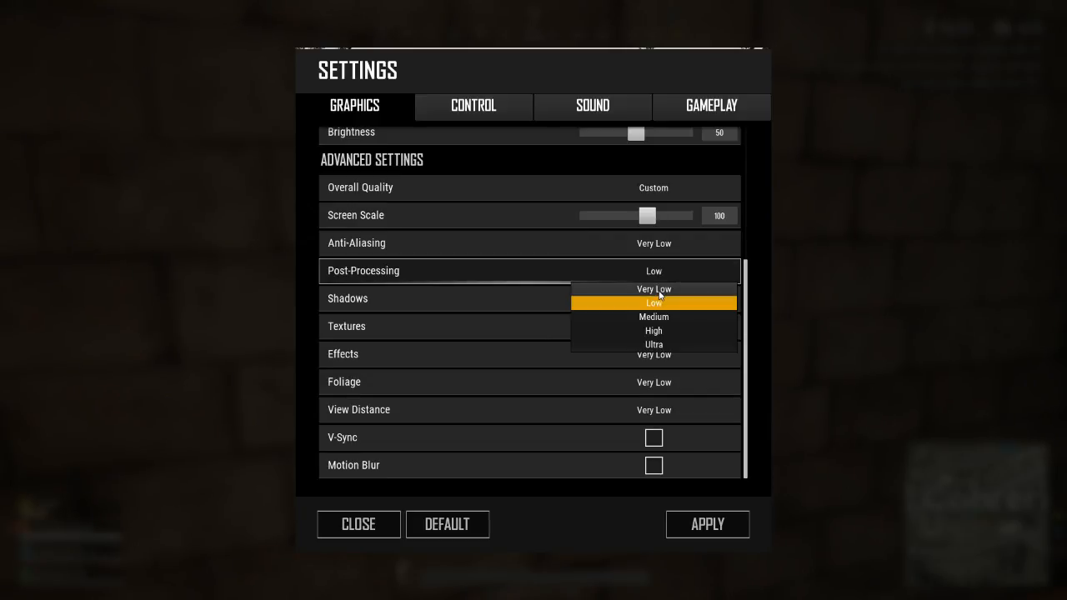
{"action": "mouse_move", "coordinate": [654, 317]}
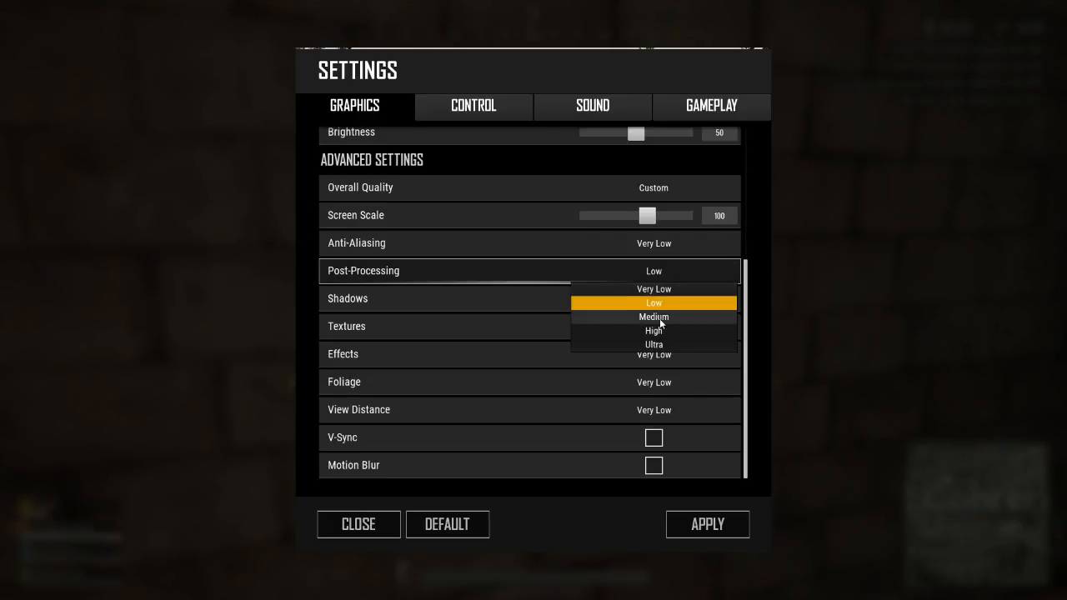
{"action": "left_click", "coordinate": [654, 317]}
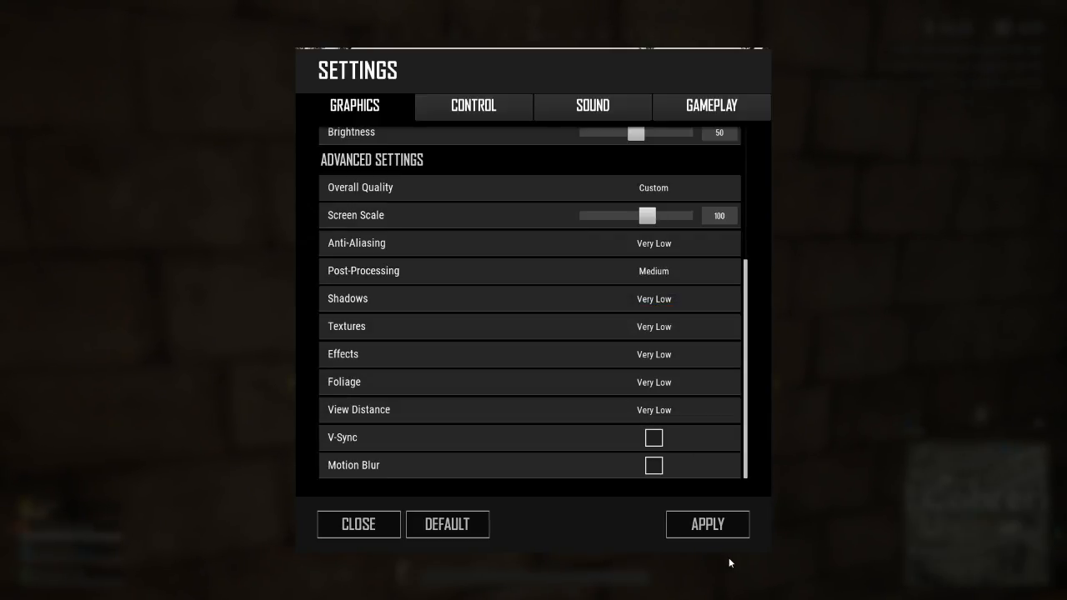
- Apply the changed graphics settings and return to the match
{"action": "left_click", "coordinate": [707, 524]}
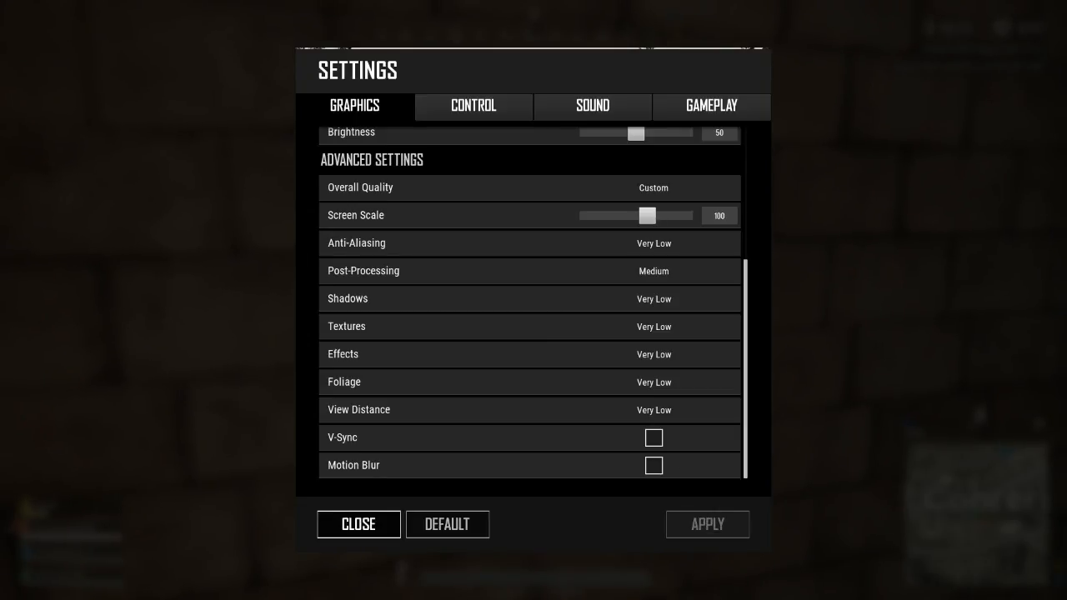
{"action": "left_click", "coordinate": [358, 524]}
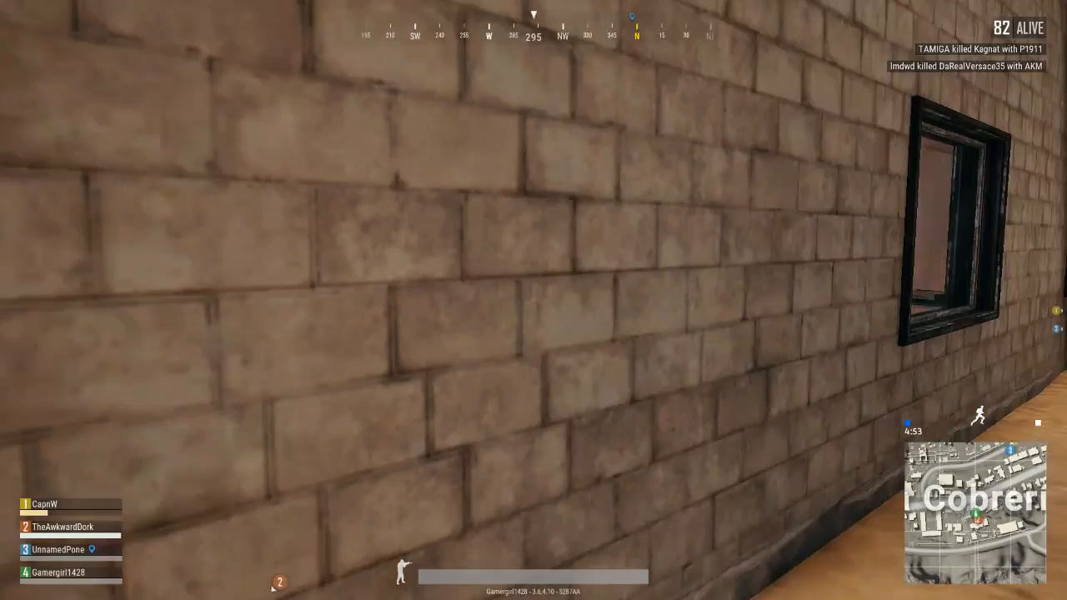